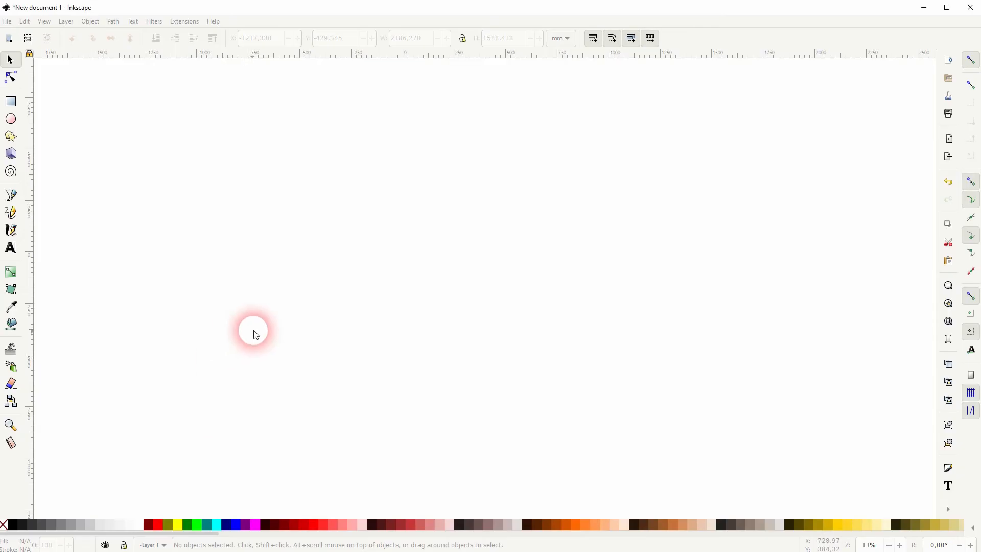
Step: Launch Extensions > Render > 3D Polyhedron and choose Dodecahedron as the object
{"action": "left_click", "coordinate": [184, 20]}
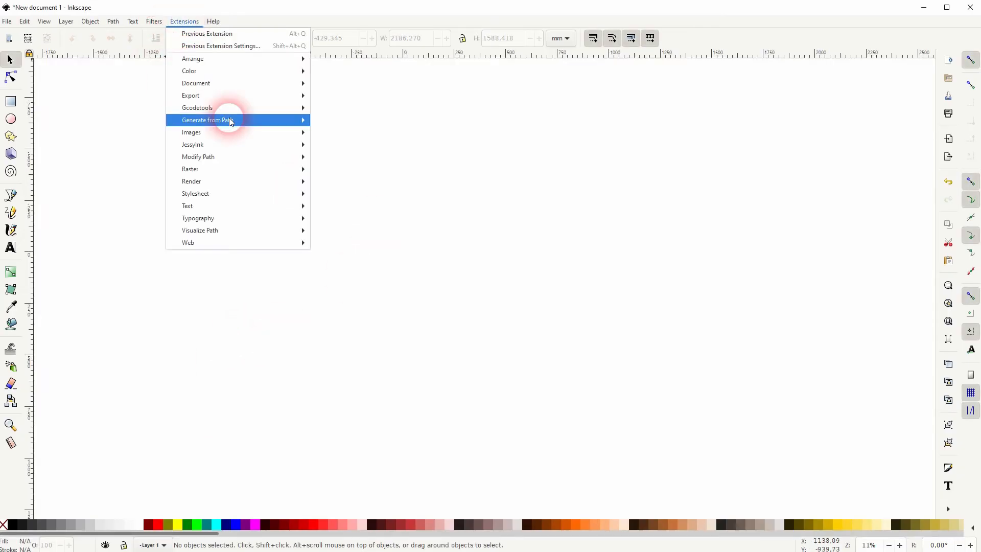
{"action": "left_click", "coordinate": [250, 119]}
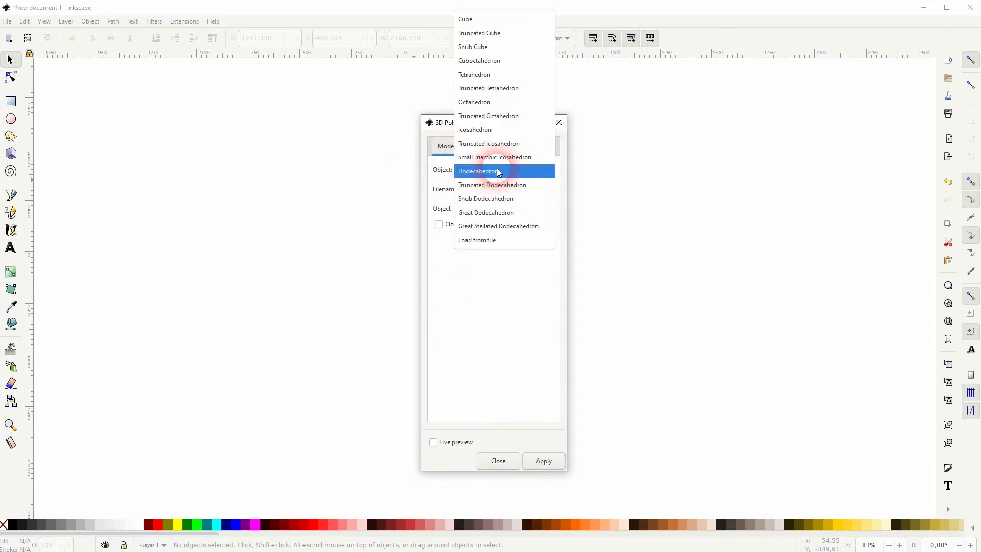
{"action": "left_click", "coordinate": [494, 170]}
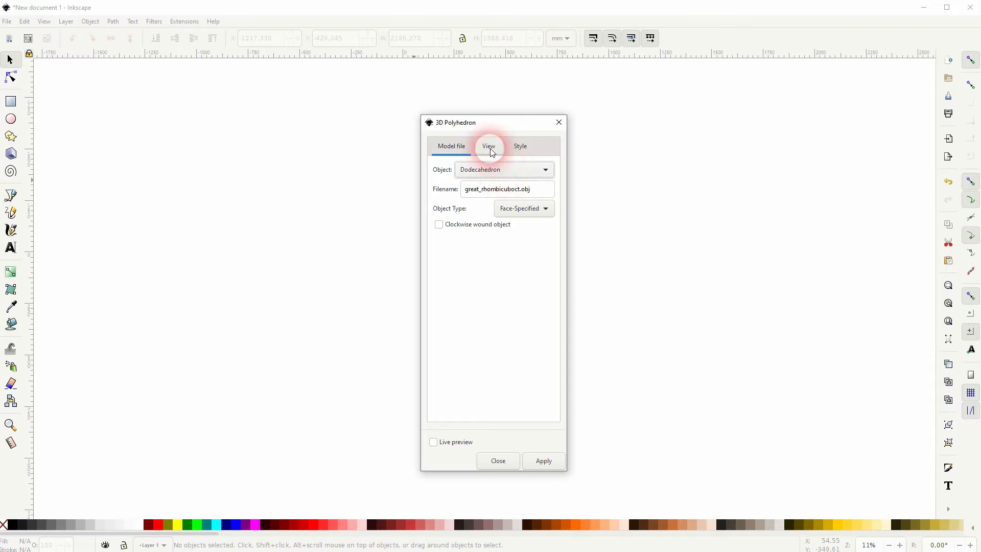
Step: Enable live preview and set rotations of 30°, −15° and 60° about X, Y and Z
{"action": "left_click", "coordinate": [489, 146]}
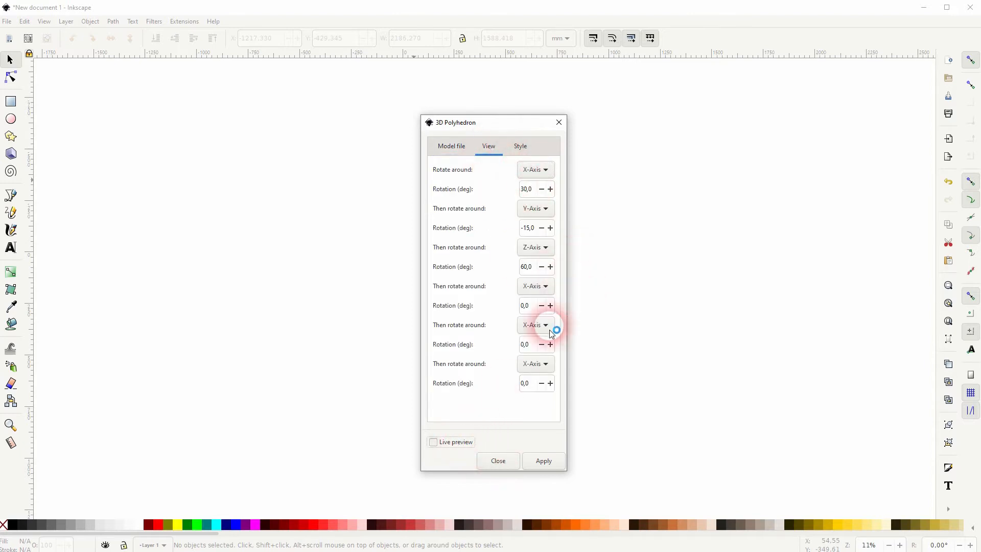
{"action": "left_click", "coordinate": [433, 441]}
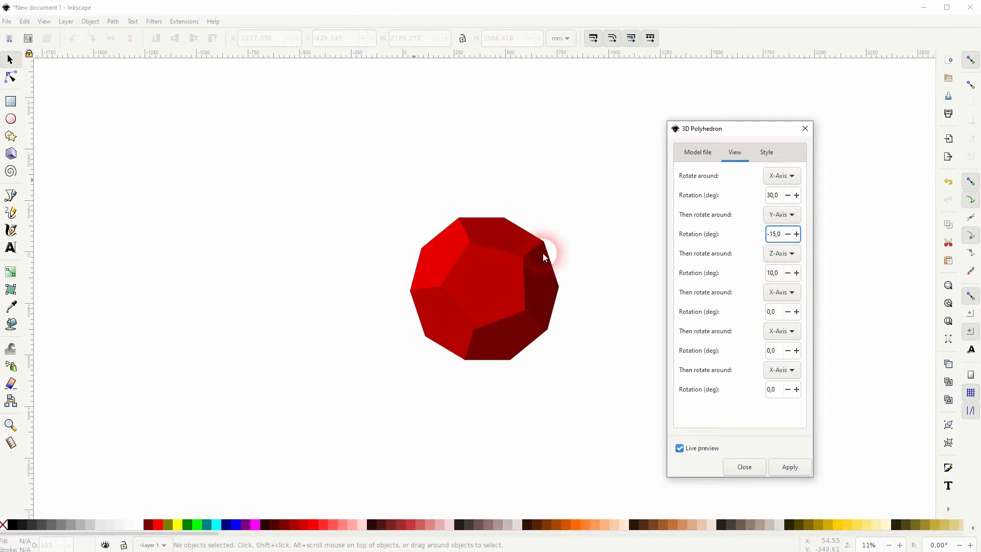
{"action": "left_click", "coordinate": [772, 272]}
{"action": "type", "text": "60"}
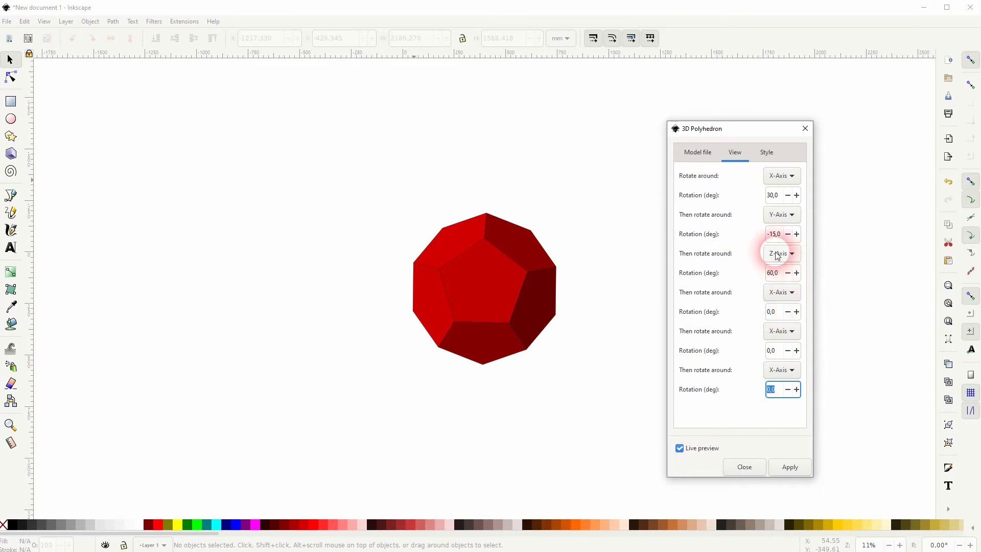
{"action": "mouse_move", "coordinate": [657, 171]}
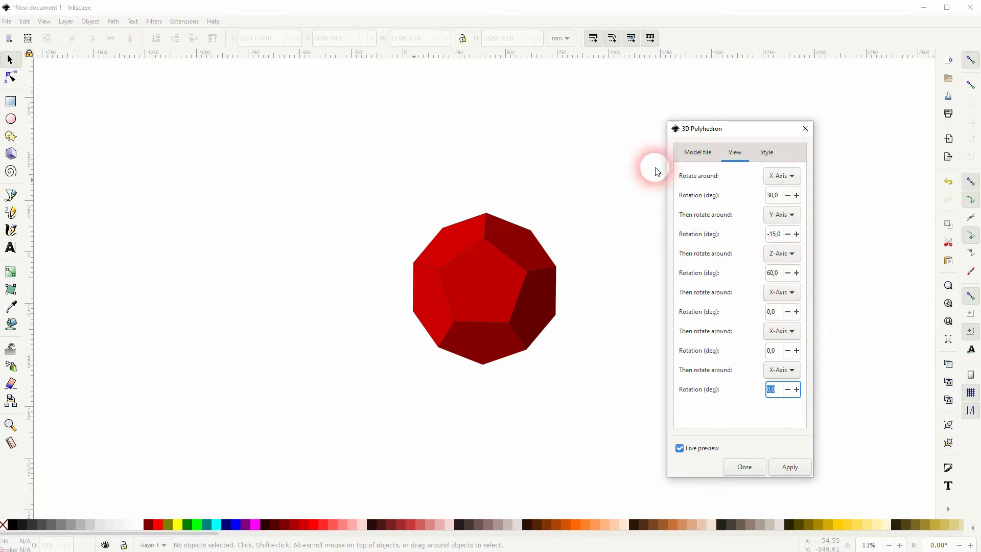
Step: Set the fill colour on the Style tab to Red 255, Green 0, Blue 0
{"action": "left_click", "coordinate": [765, 152]}
{"action": "type", "text": "100"}
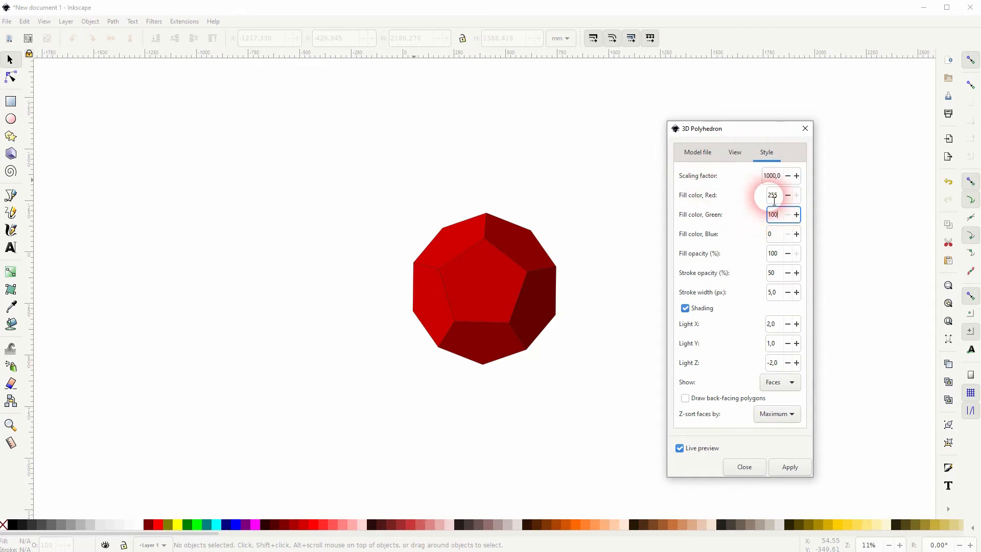
{"action": "left_click", "coordinate": [796, 194]}
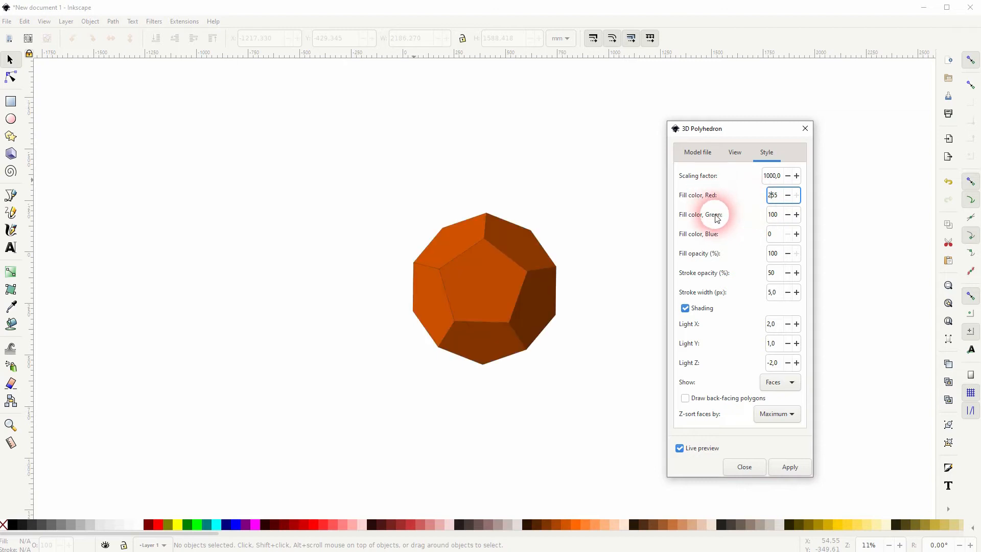
{"action": "left_click", "coordinate": [777, 213]}
{"action": "type", "text": "0"}
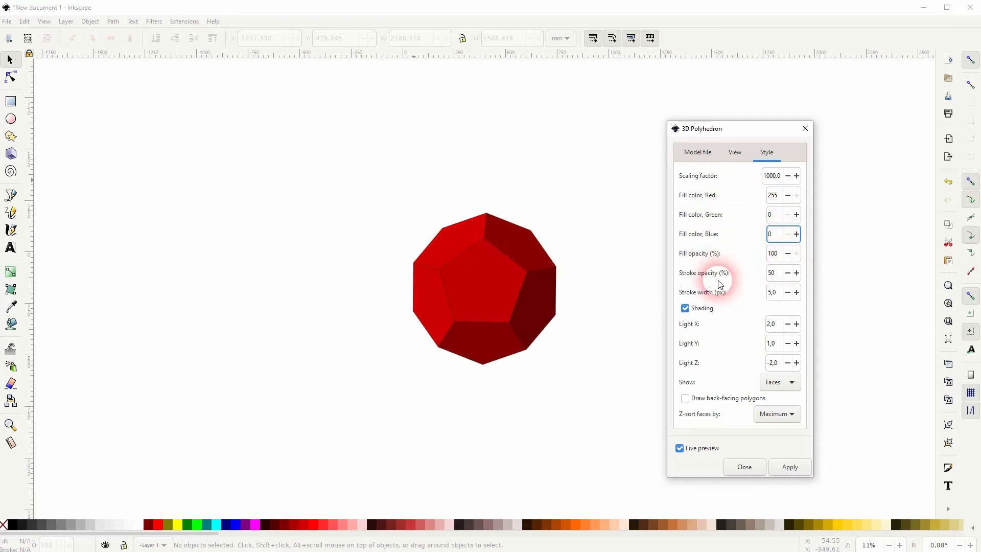
{"action": "left_click", "coordinate": [789, 467]}
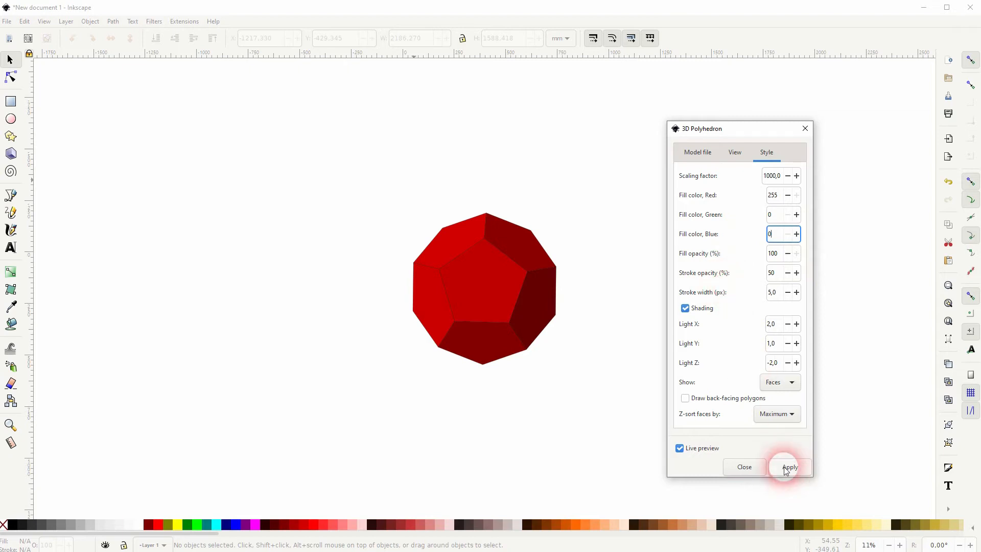
Step: Apply to generate the red dodecahedron, briefly recolour a face and undo it
{"action": "left_click", "coordinate": [744, 467]}
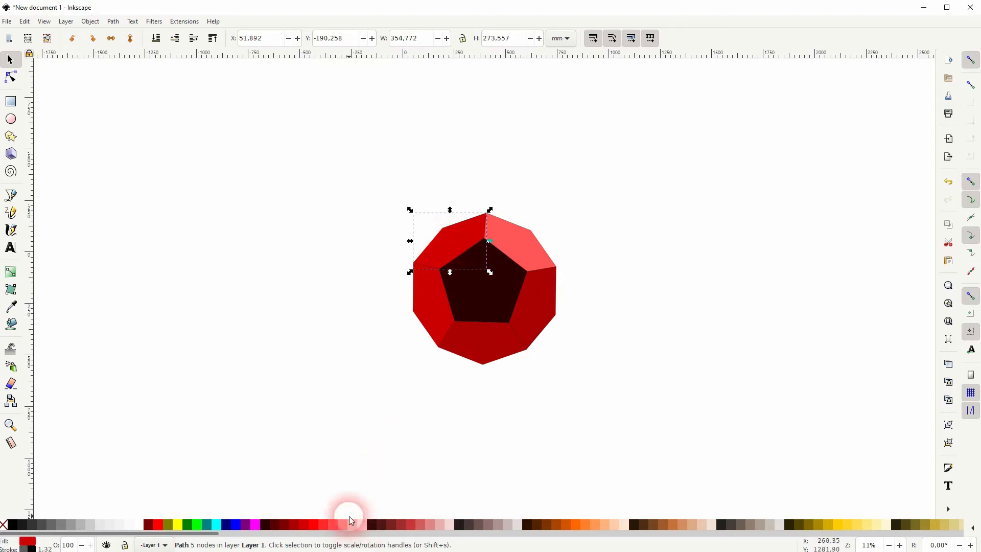
{"action": "left_click", "coordinate": [355, 524]}
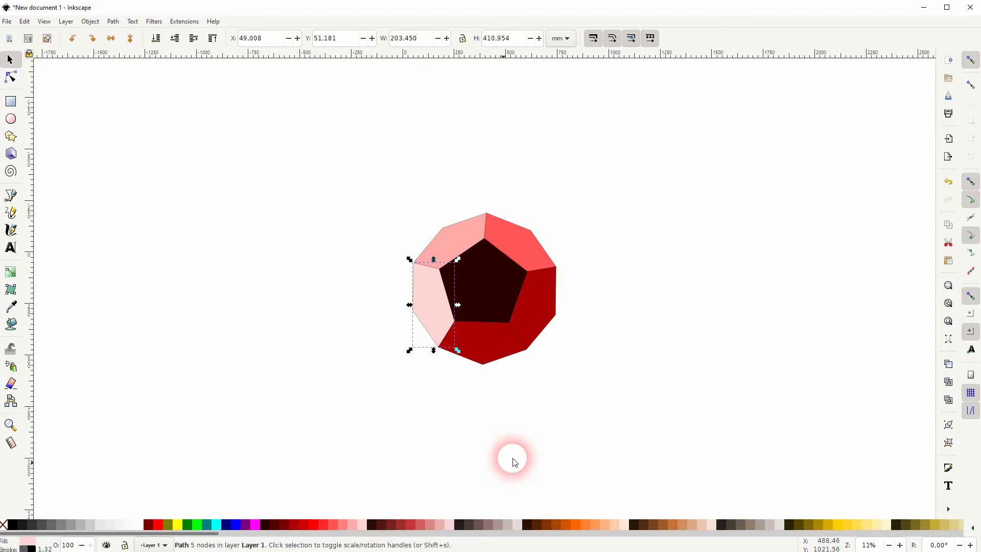
{"action": "left_click", "coordinate": [364, 401]}
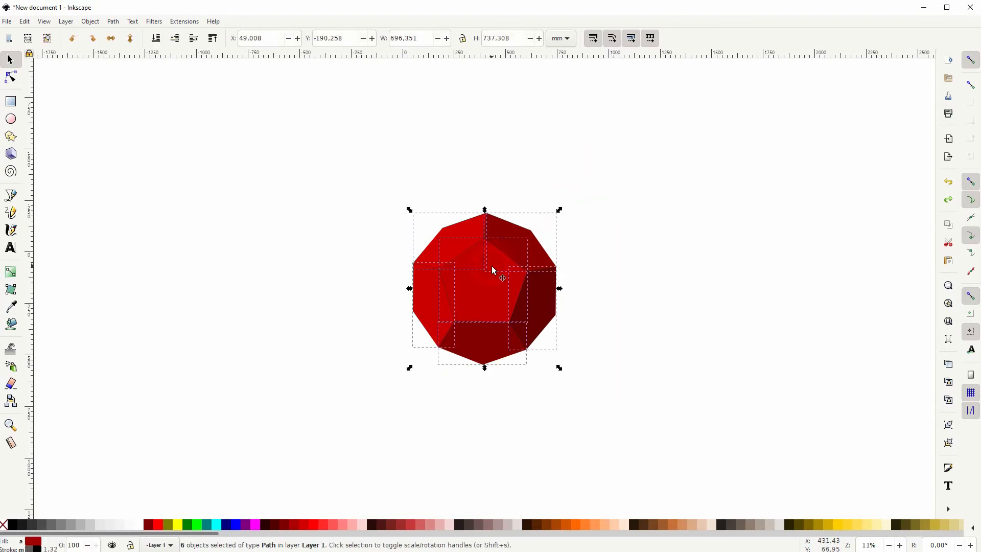
Step: Drag the whole dodecahedron to the upper right of the canvas
{"action": "left_click_drag", "start_coordinate": [492, 285], "coordinate": [776, 210]}
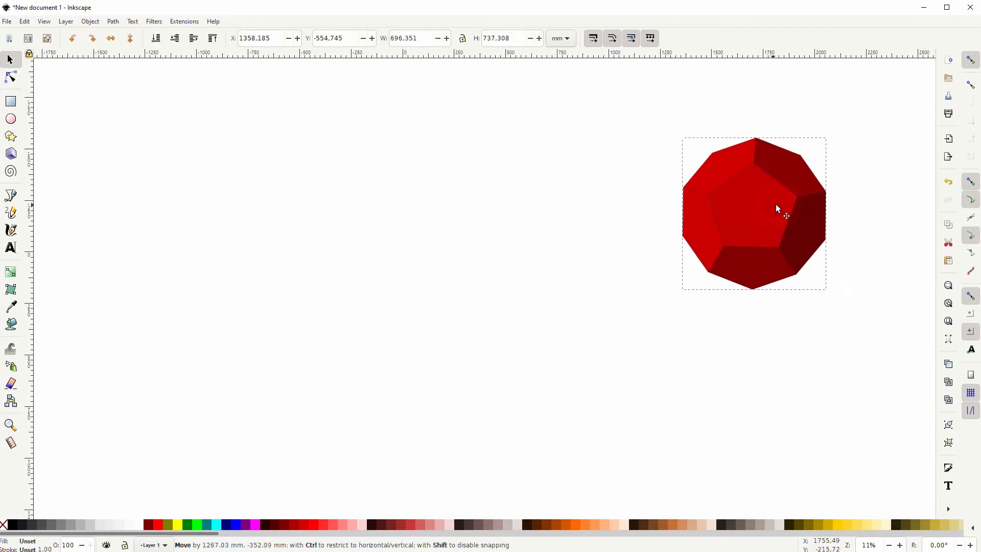
{"action": "left_click_drag", "start_coordinate": [778, 209], "coordinate": [849, 153]}
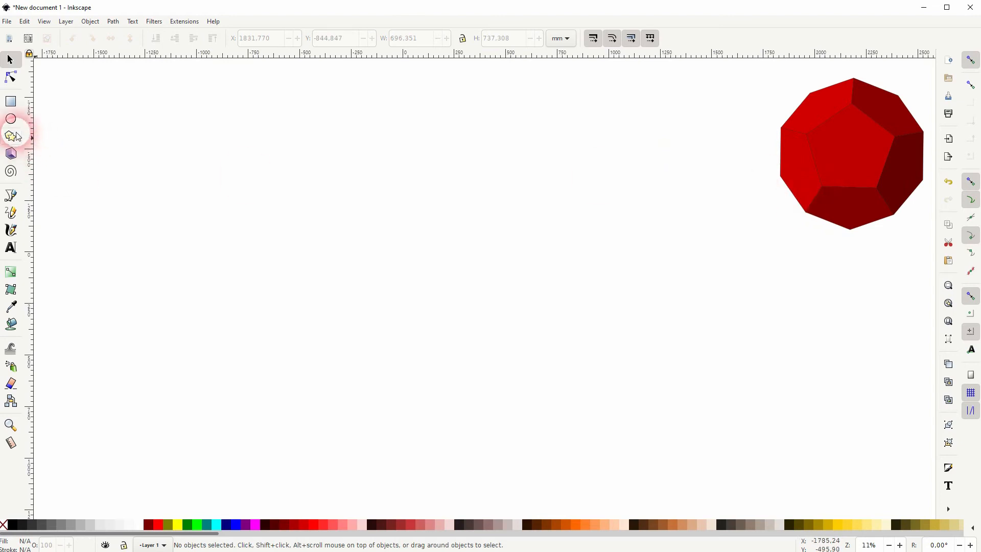
Step: Draw an upright 5-corner polygon left of the dodecahedron, fill it dark red and position it
{"action": "left_click", "coordinate": [10, 136]}
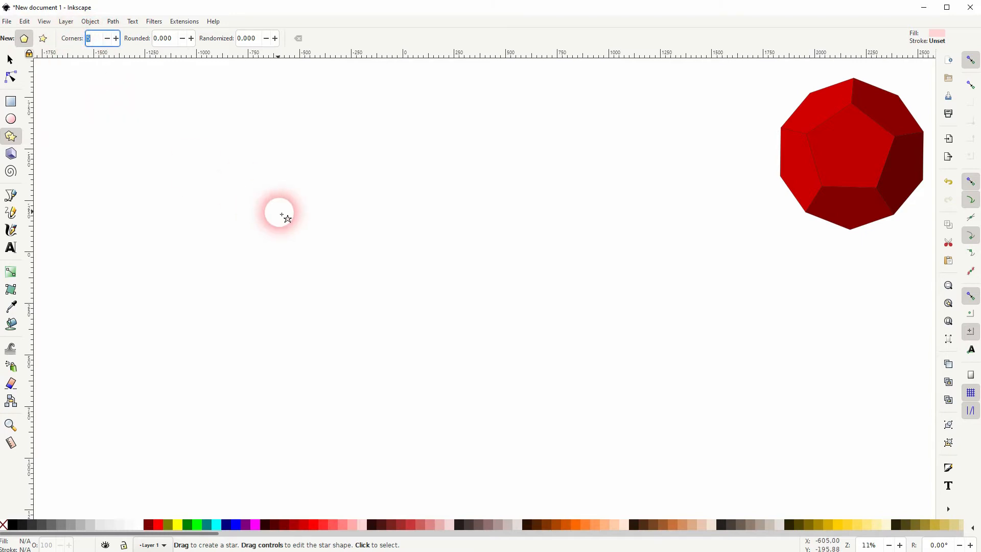
{"action": "left_click_drag", "start_coordinate": [281, 214], "coordinate": [387, 306]}
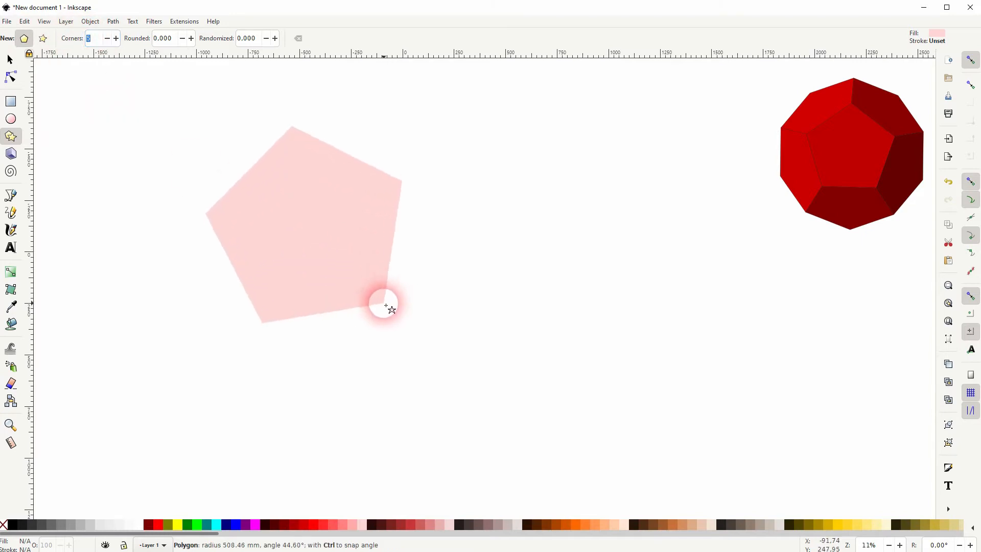
{"action": "left_click_drag", "start_coordinate": [392, 308], "coordinate": [309, 152]}
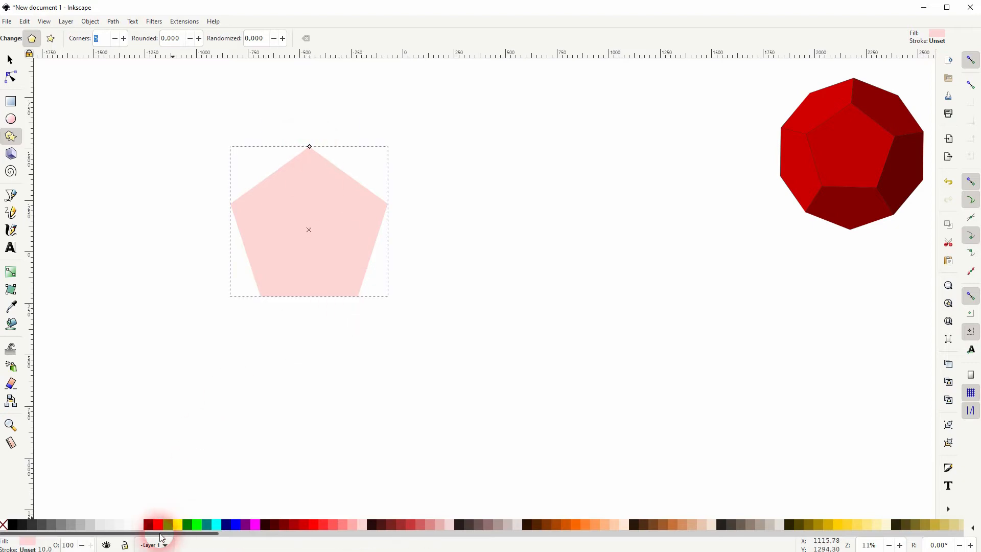
{"action": "left_click", "coordinate": [161, 525]}
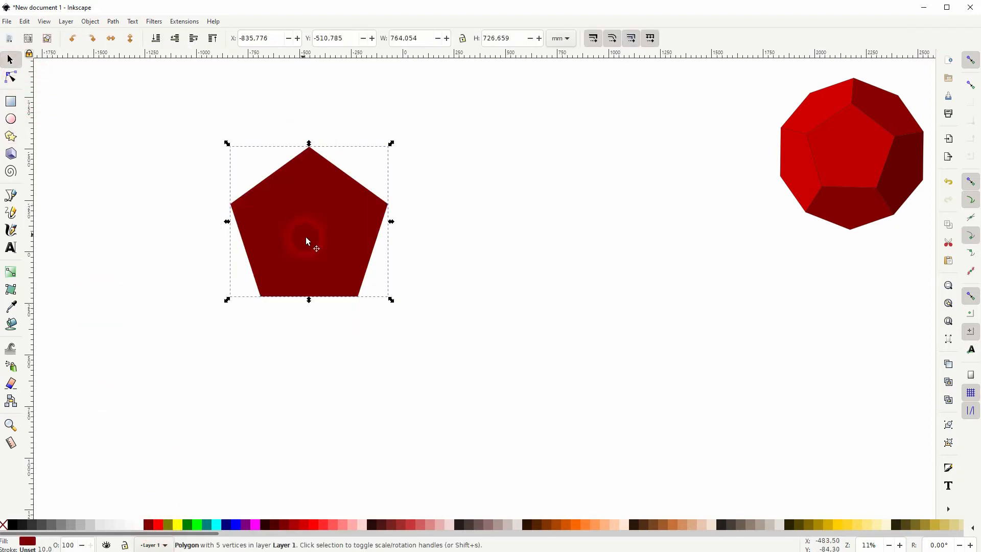
{"action": "left_click_drag", "start_coordinate": [307, 242], "coordinate": [463, 345]}
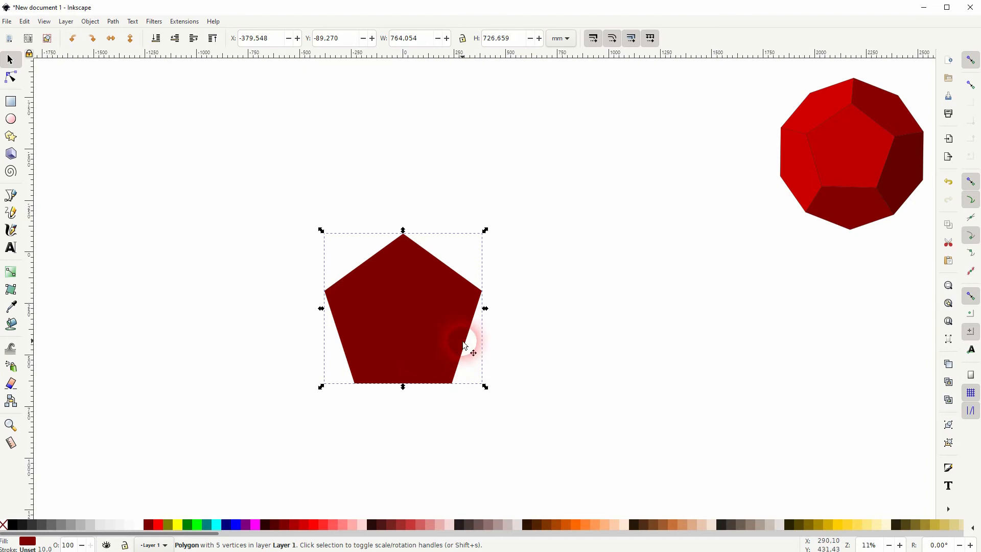
{"action": "left_click_drag", "start_coordinate": [466, 348], "coordinate": [413, 245]}
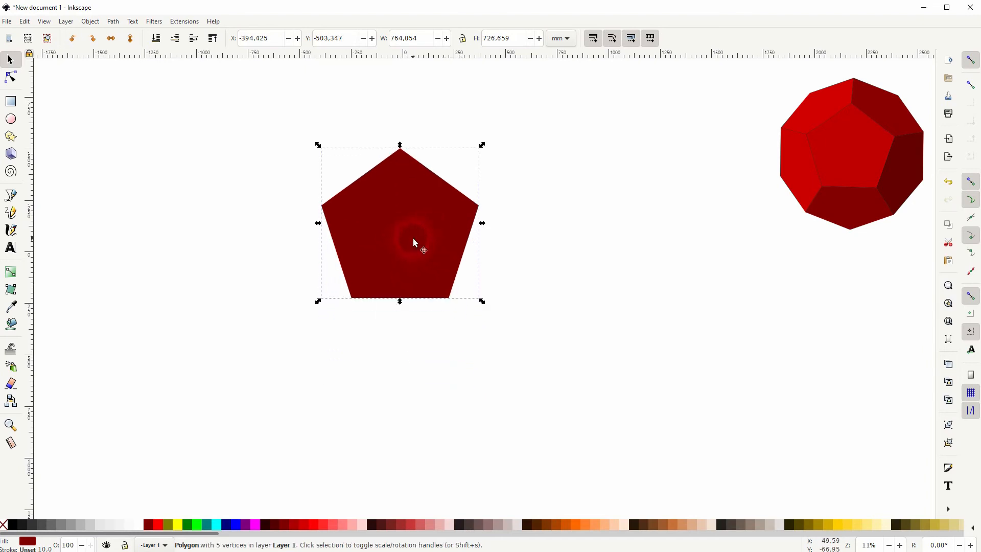
Step: Snap a flipped duplicate edge-to-edge below the pentagon and make the top one bright red
{"action": "left_click_drag", "start_coordinate": [413, 243], "coordinate": [436, 394]}
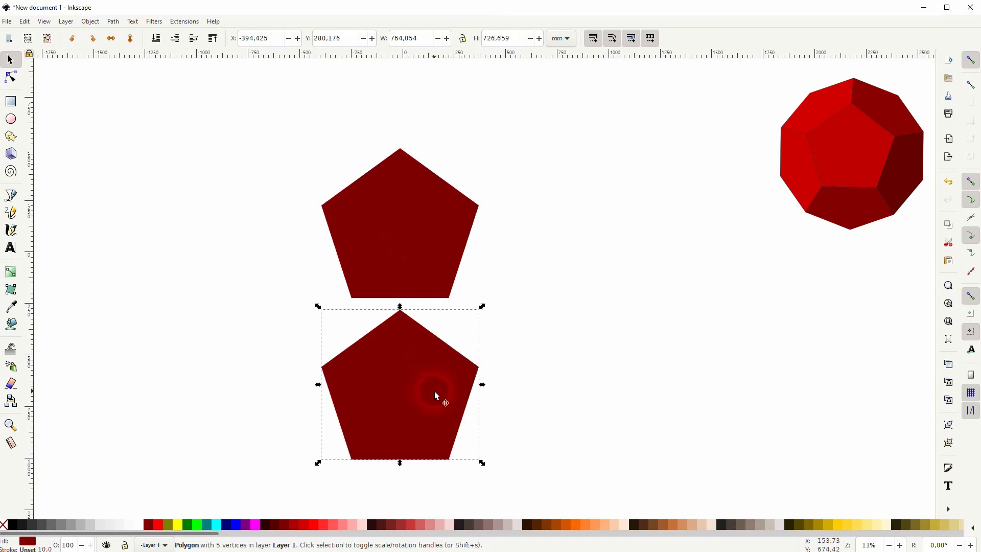
{"action": "left_click_drag", "start_coordinate": [435, 394], "coordinate": [278, 442]}
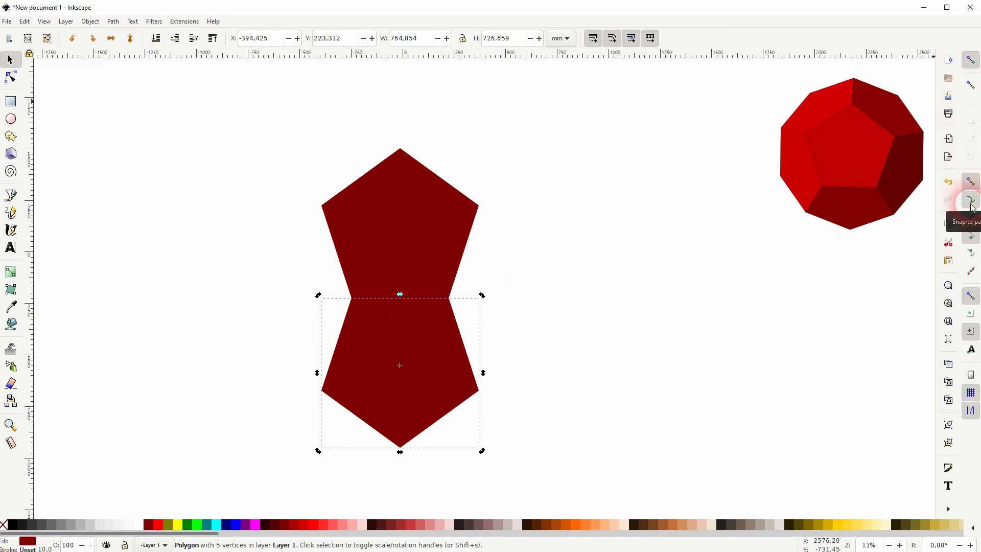
{"action": "left_click", "coordinate": [429, 254]}
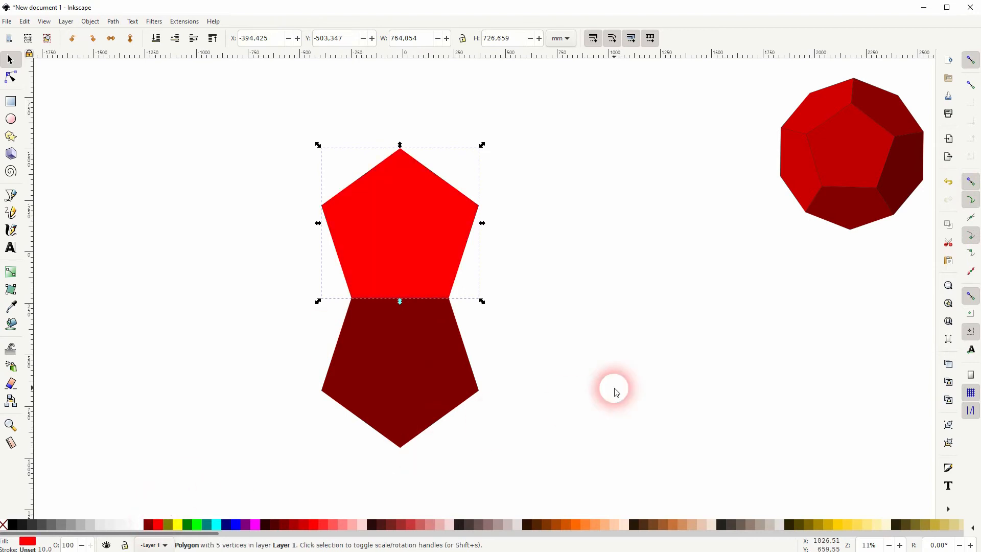
Step: Select the dark pentagon in rotate mode and move its rotation centre onto the red pentagon's centre
{"action": "left_click", "coordinate": [413, 359]}
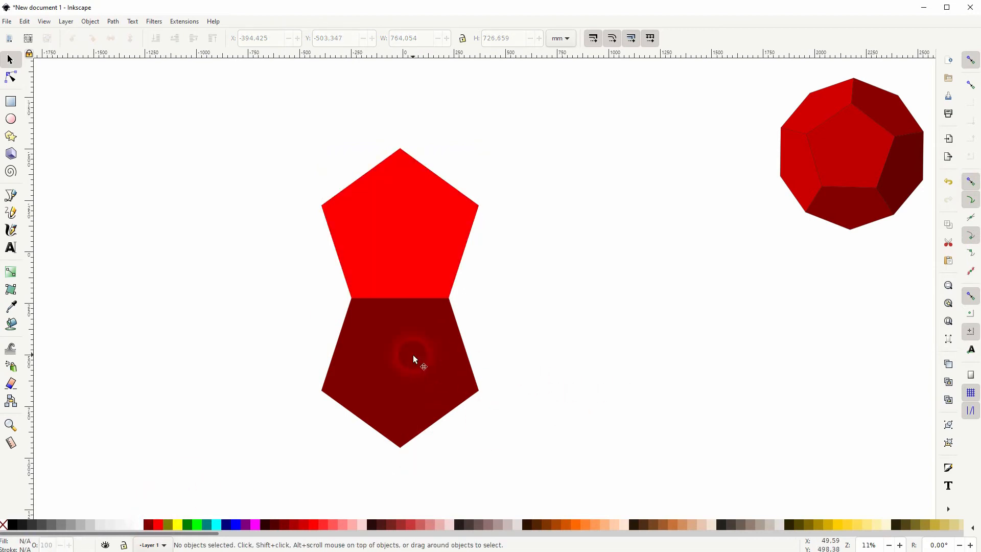
{"action": "left_click", "coordinate": [401, 357]}
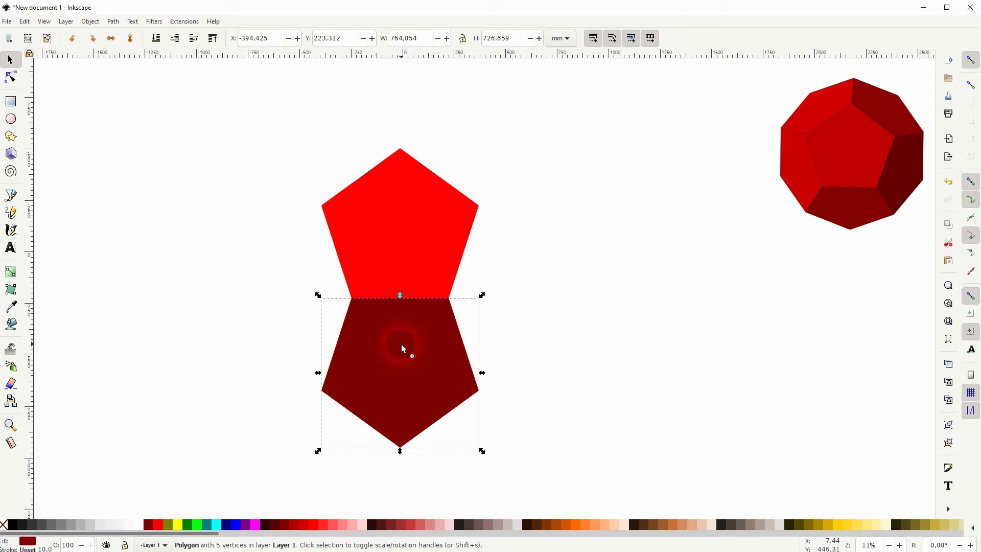
{"action": "left_click", "coordinate": [400, 349]}
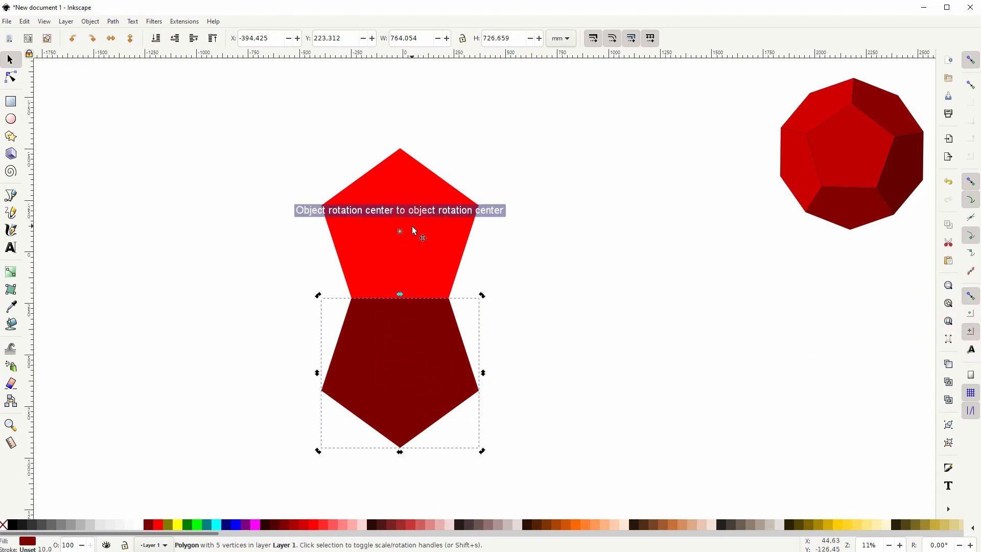
{"action": "left_click", "coordinate": [90, 21]}
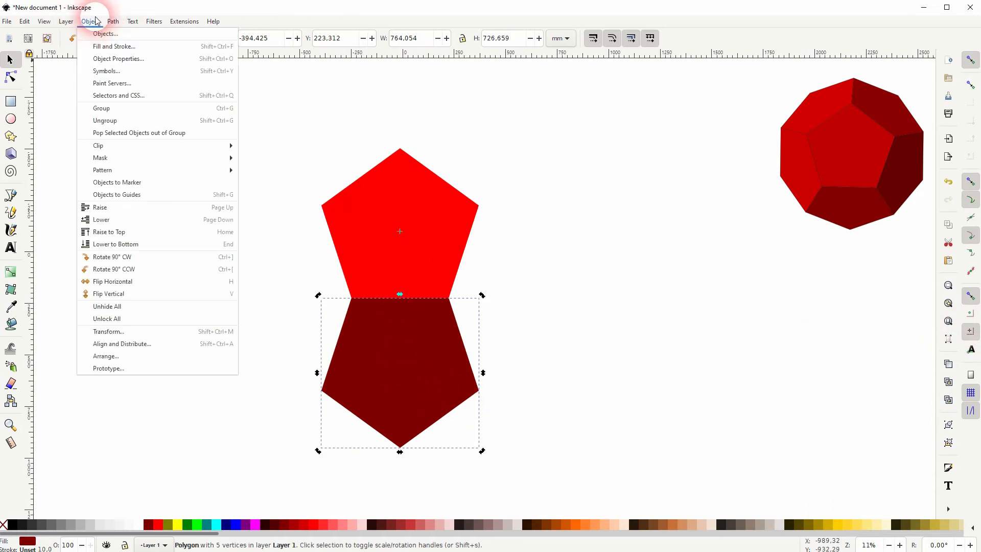
Step: In Object > Transform, set a rotation of 360/5 degrees and choose the direction
{"action": "left_click", "coordinate": [108, 331]}
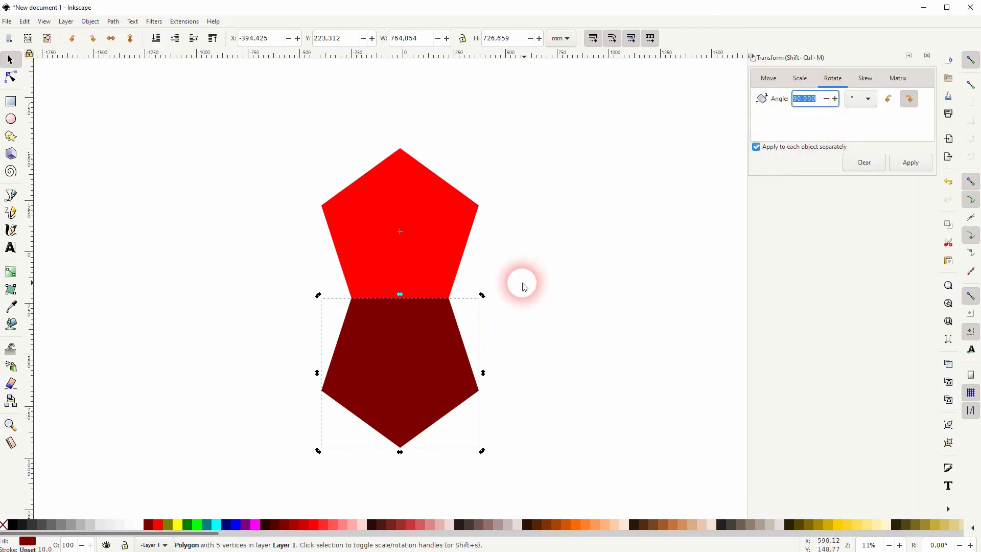
{"action": "mouse_move", "coordinate": [250, 316]}
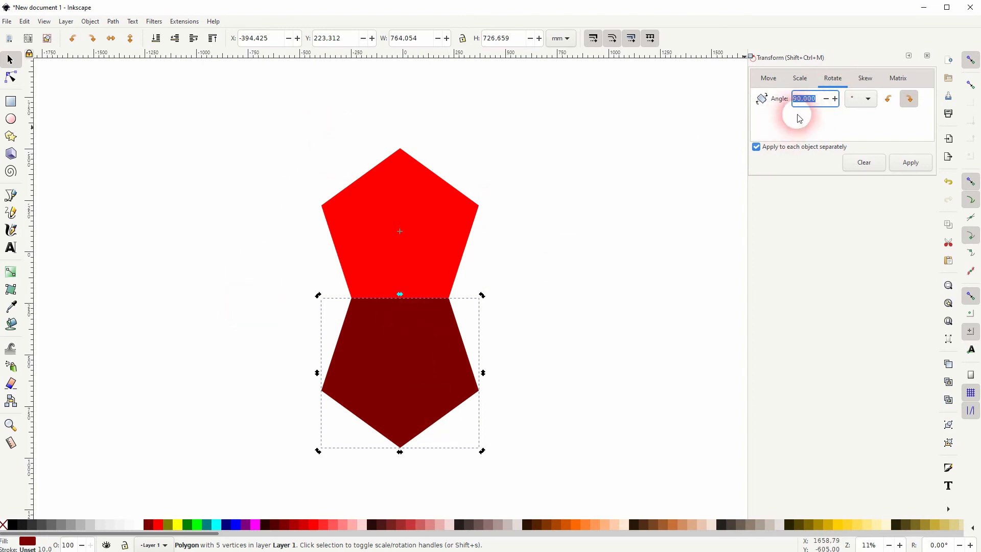
{"action": "type", "text": "360/5"}
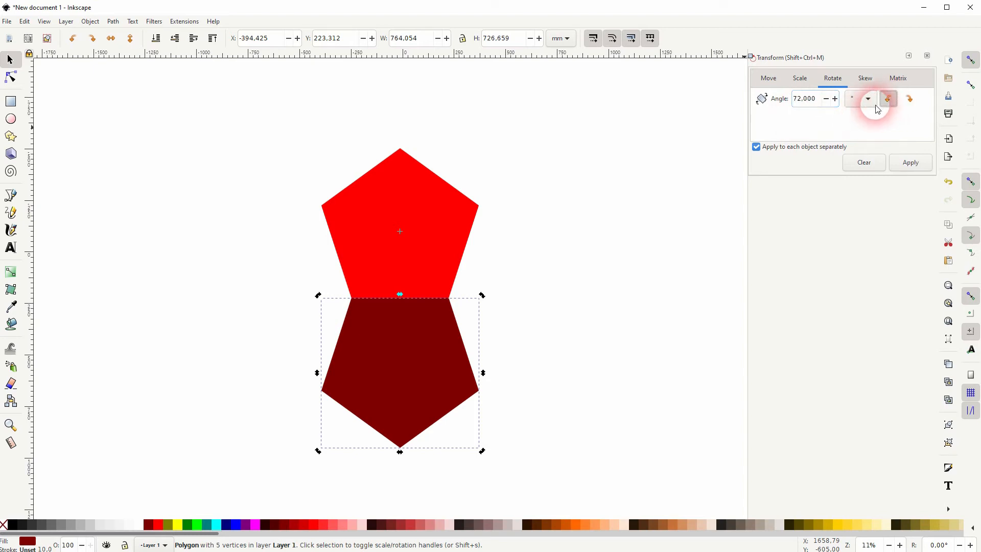
{"action": "left_click", "coordinate": [910, 99]}
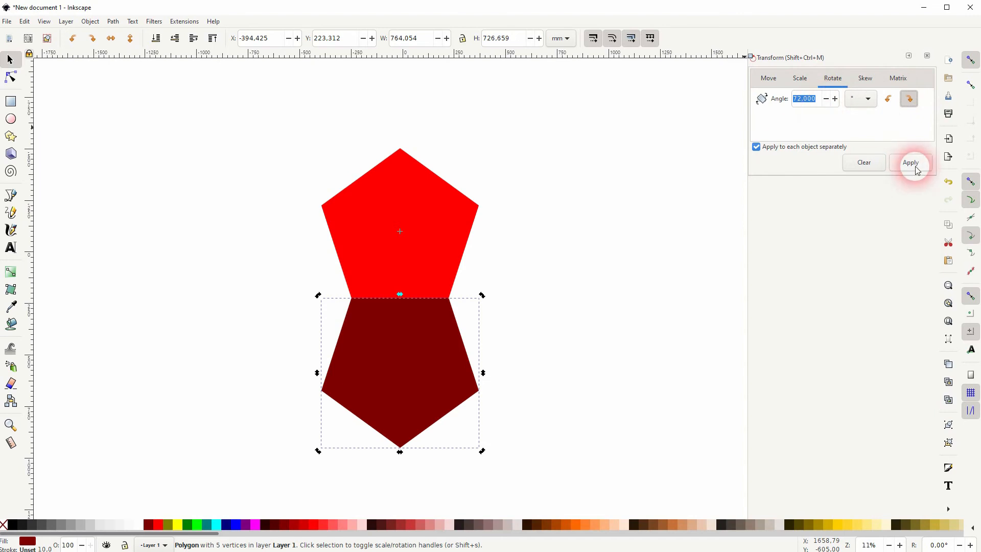
Step: Apply the 72° rotation to duplicates four times, ringing the red pentagon with dark ones
{"action": "left_click", "coordinate": [910, 163]}
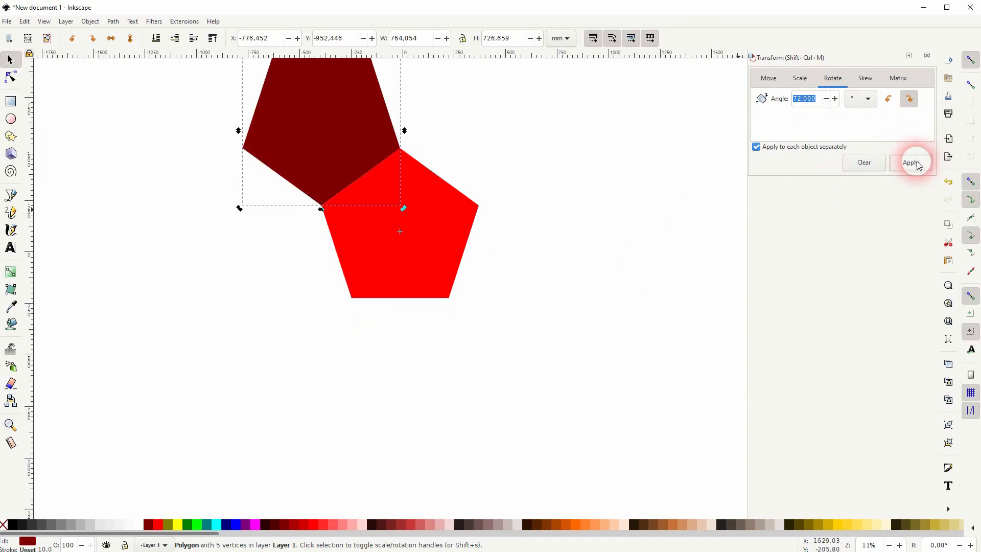
{"action": "left_click", "coordinate": [911, 163]}
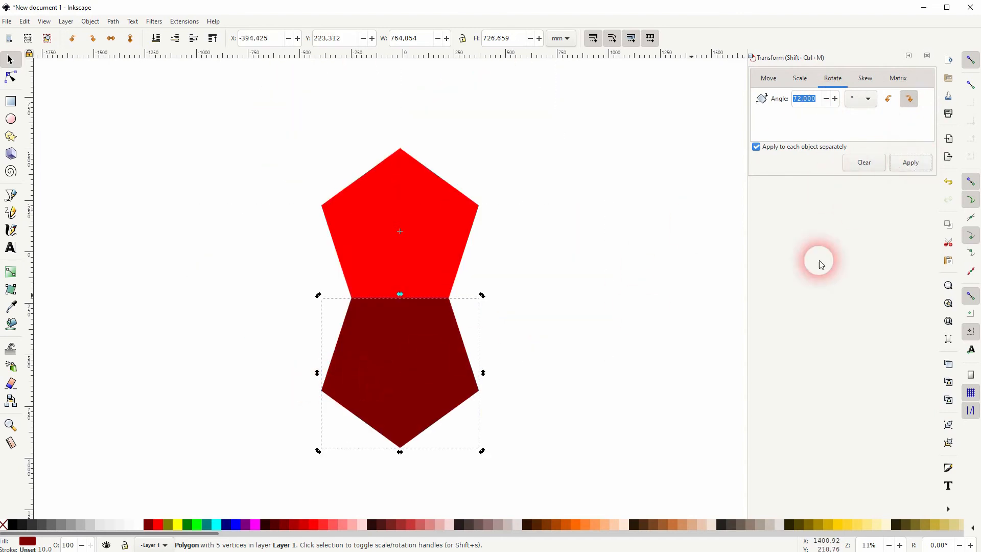
{"action": "left_click", "coordinate": [911, 163]}
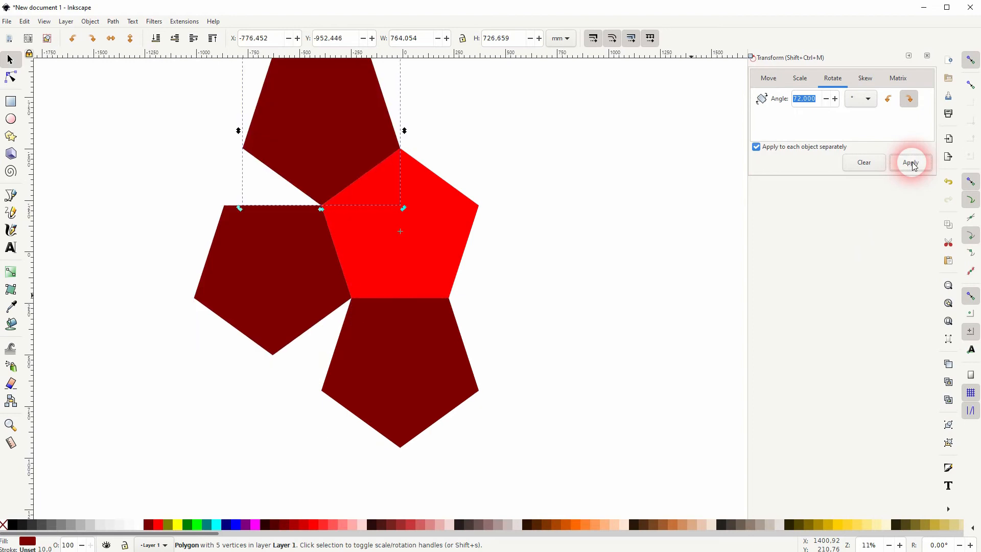
{"action": "left_click", "coordinate": [910, 162]}
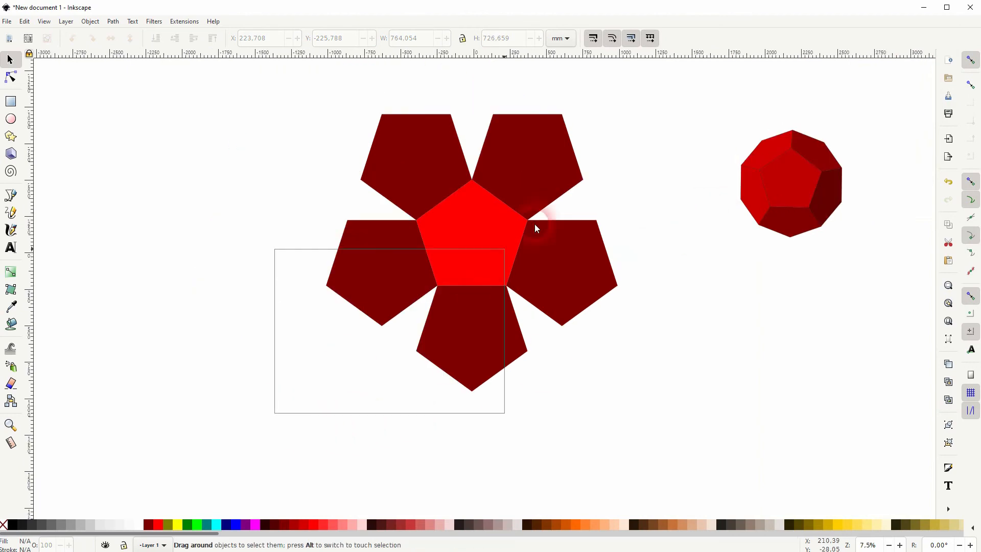
Step: Move the flower left and snap a Ctrl+D duplicate beside it, touching at a petal corner
{"action": "left_click_drag", "start_coordinate": [535, 227], "coordinate": [336, 250]}
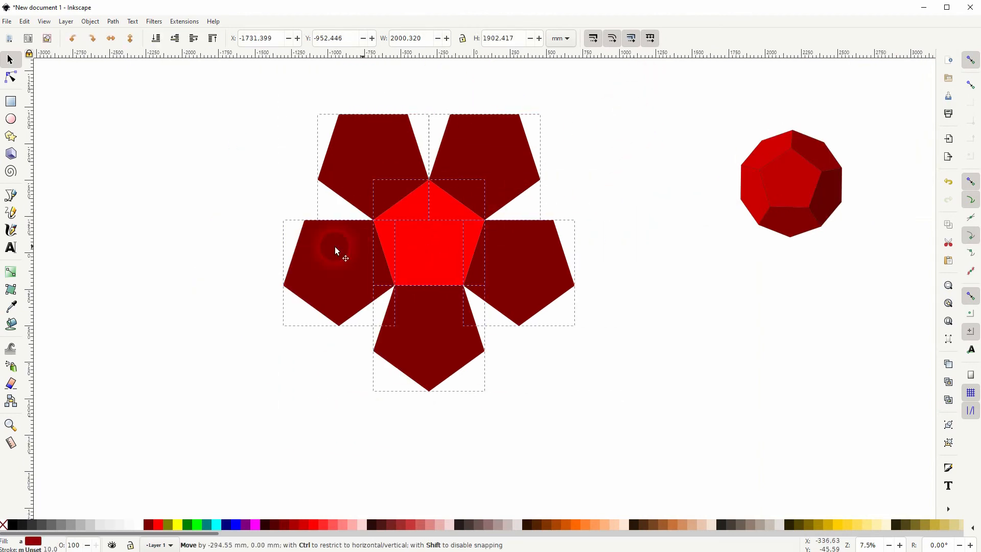
{"action": "left_click_drag", "start_coordinate": [336, 251], "coordinate": [324, 270]}
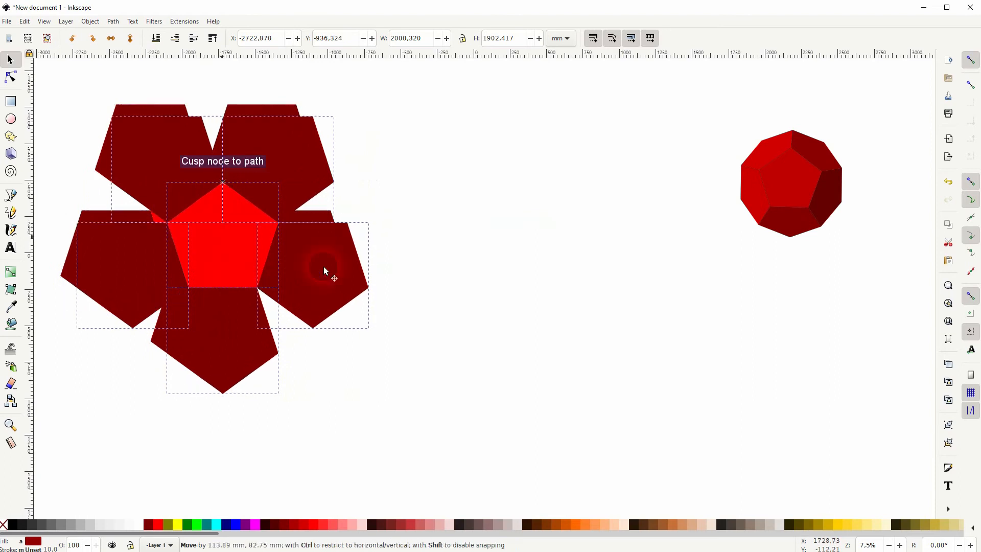
{"action": "left_click_drag", "start_coordinate": [325, 272], "coordinate": [566, 313]}
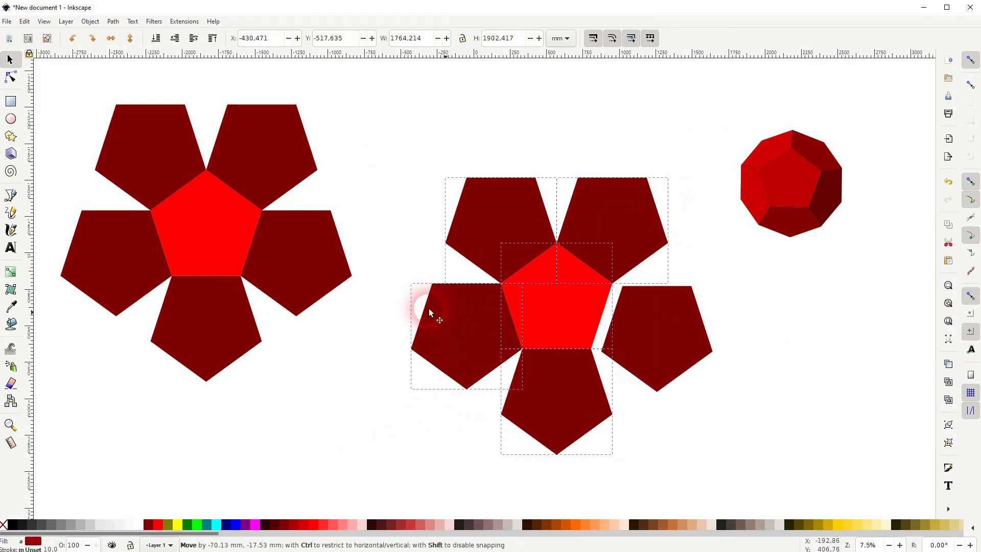
{"action": "left_click_drag", "start_coordinate": [438, 316], "coordinate": [473, 417]}
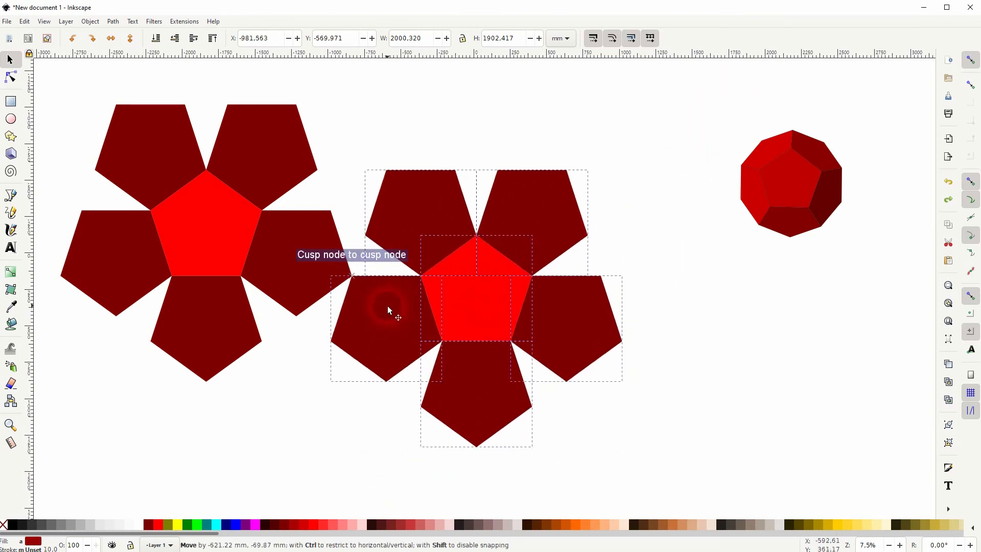
{"action": "left_click", "coordinate": [272, 372]}
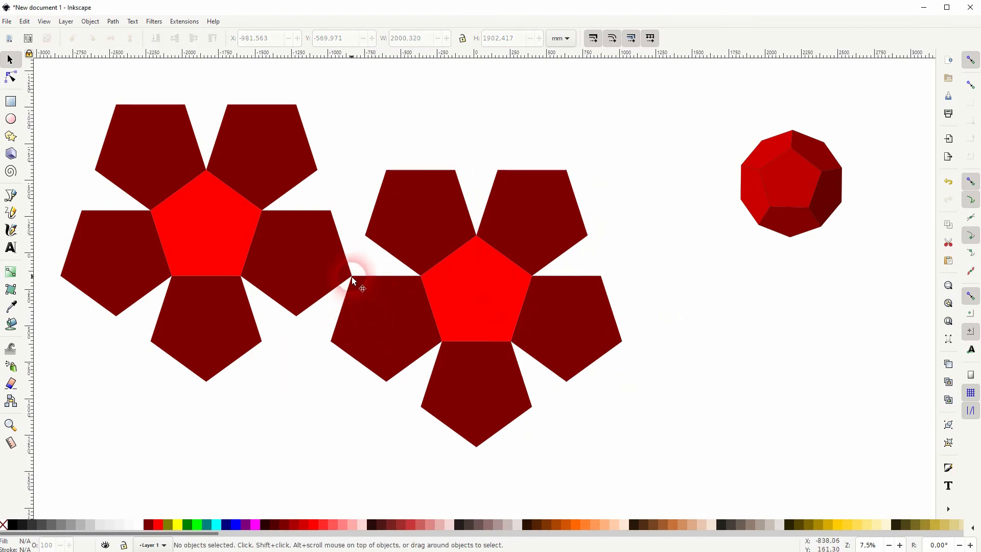
{"action": "mouse_move", "coordinate": [331, 344]}
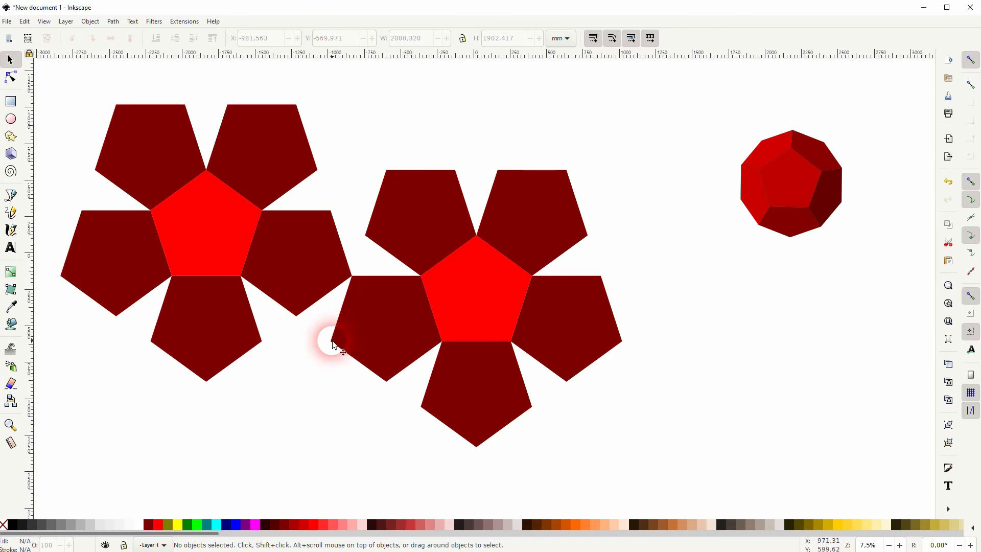
Step: Pivot the second flower about the shared corner until a petal meets the first flower's petal
{"action": "left_click_drag", "start_coordinate": [324, 348], "coordinate": [543, 208]}
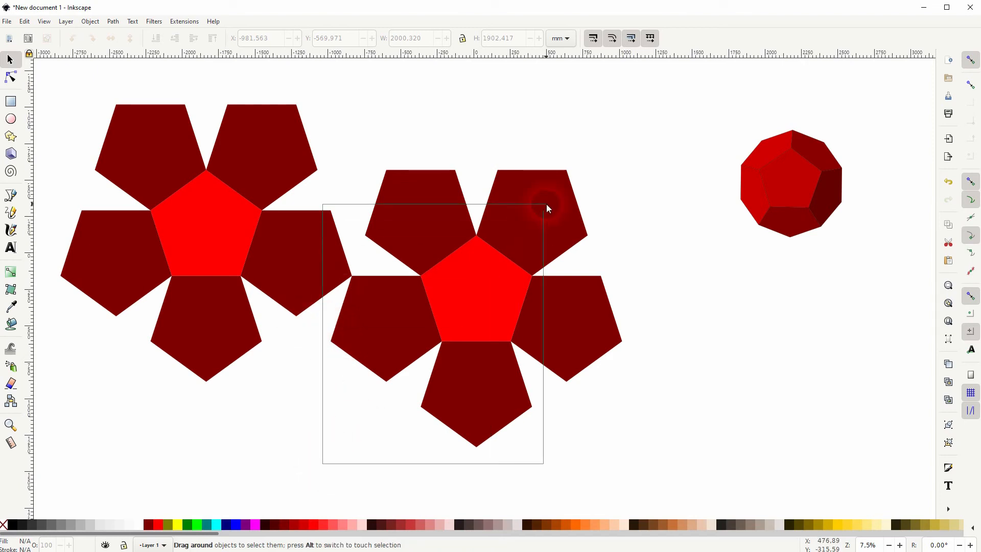
{"action": "left_click_drag", "start_coordinate": [324, 203], "coordinate": [543, 463]}
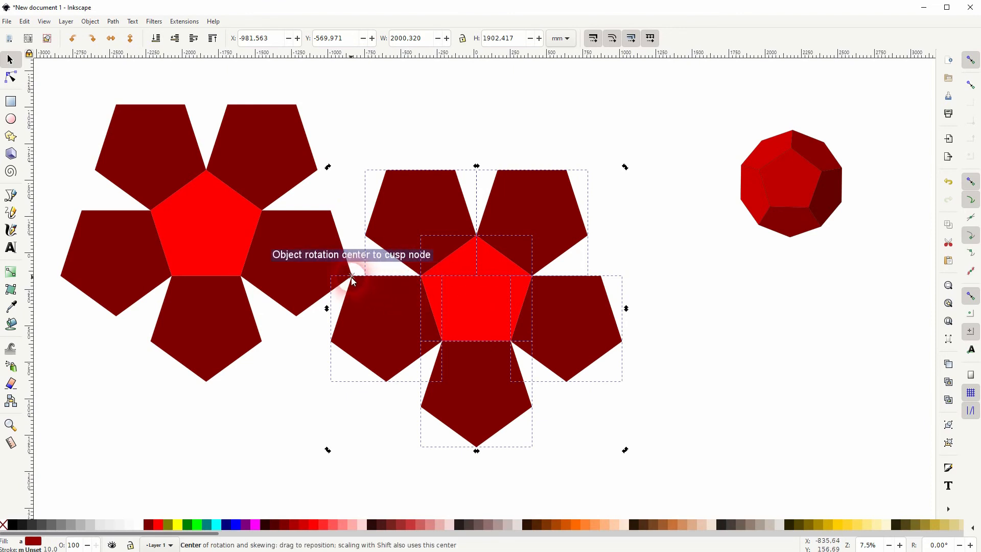
{"action": "left_click_drag", "start_coordinate": [354, 278], "coordinate": [601, 469]}
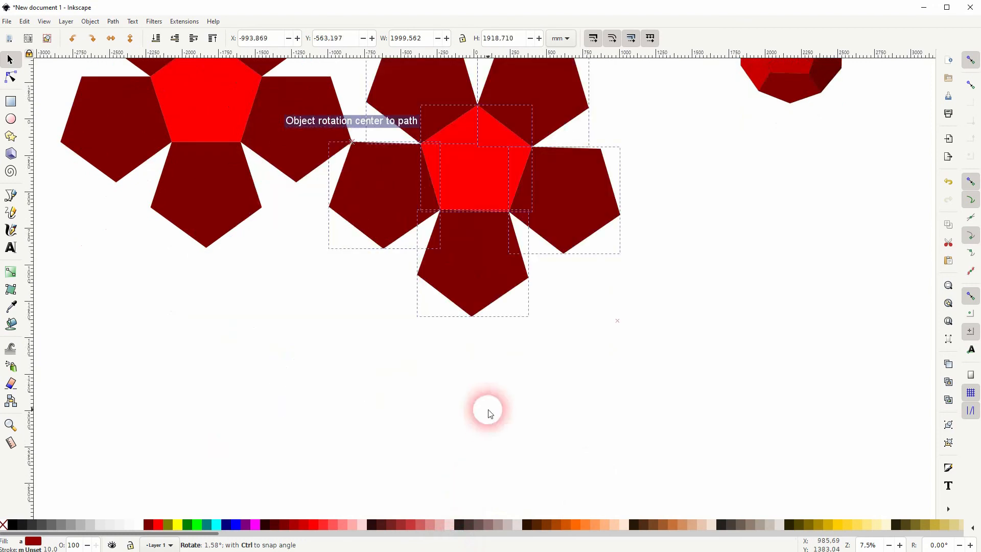
{"action": "left_click_drag", "start_coordinate": [489, 413], "coordinate": [589, 357]}
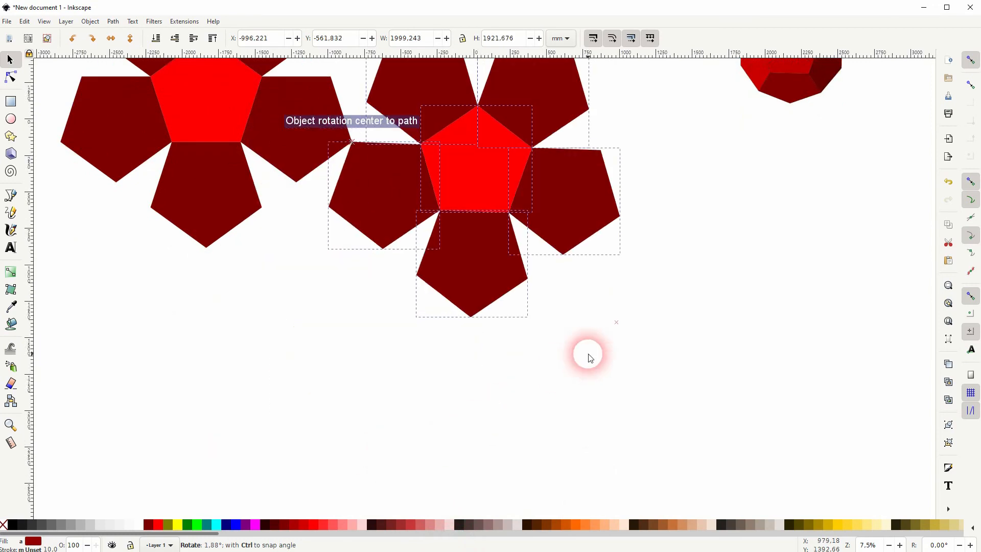
{"action": "left_click_drag", "start_coordinate": [588, 357], "coordinate": [604, 297]}
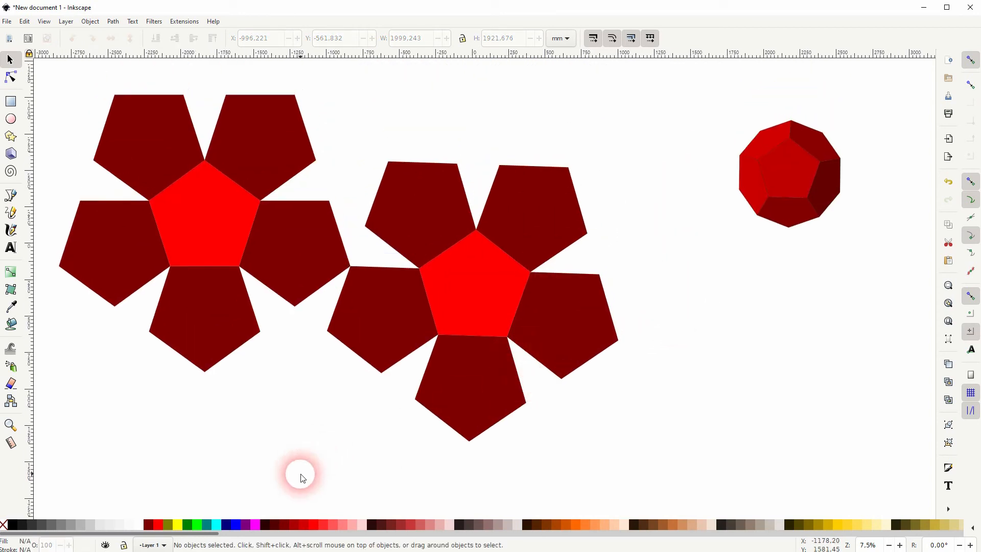
{"action": "left_click", "coordinate": [563, 269]}
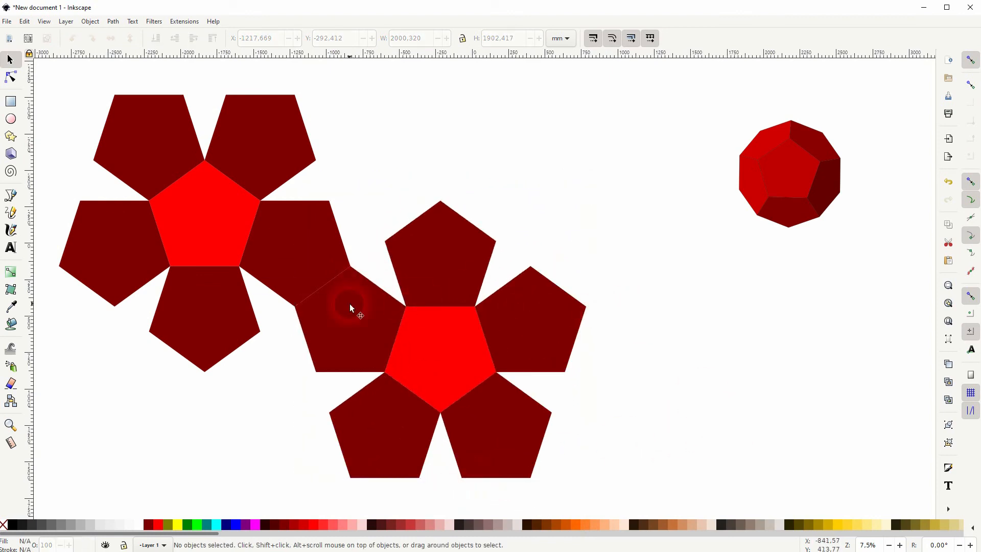
Step: Zoom the canvas to check the black outlines on both pentagon flowers
{"action": "scroll", "scroll_direction": "down", "scroll_amount": 3}
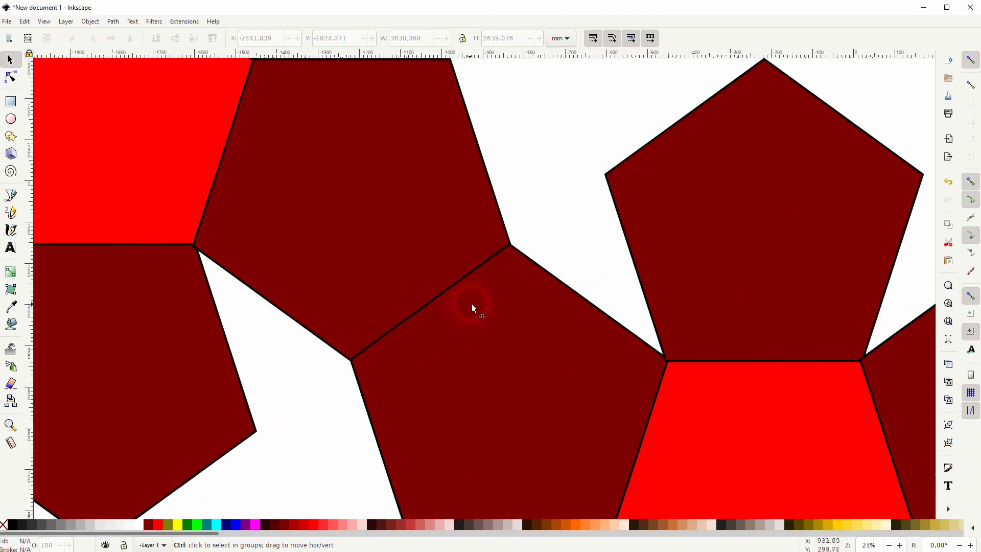
{"action": "scroll", "scroll_direction": "down", "scroll_amount": 3}
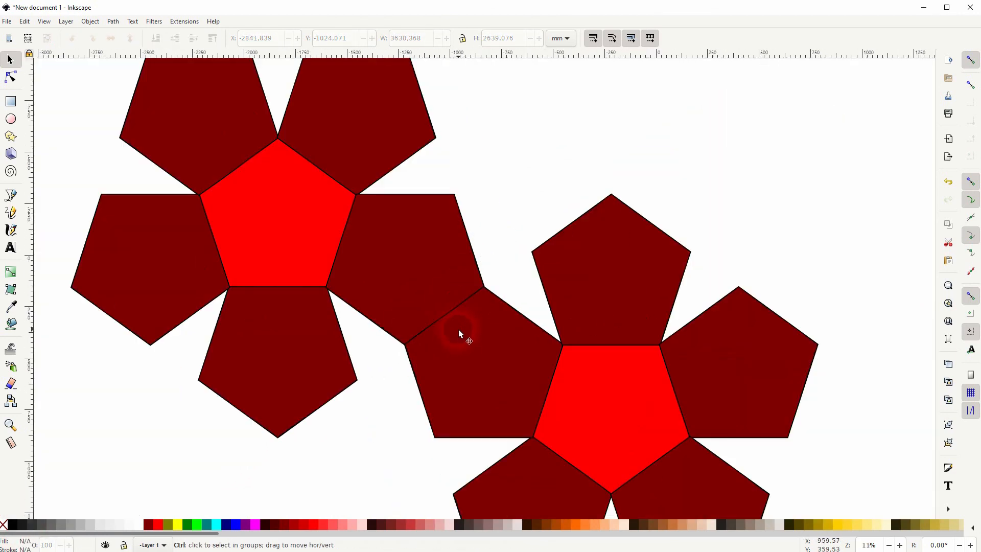